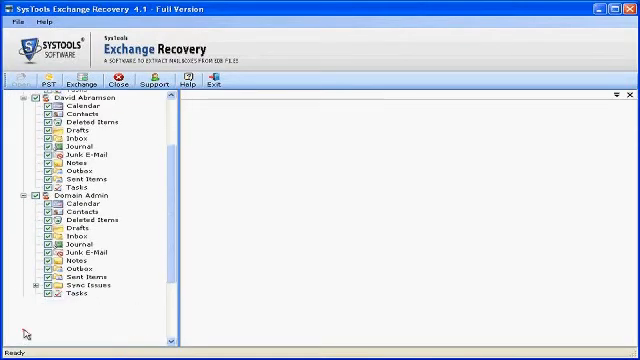
{"action": "scroll", "scroll_direction": "down", "scroll_amount": 3}
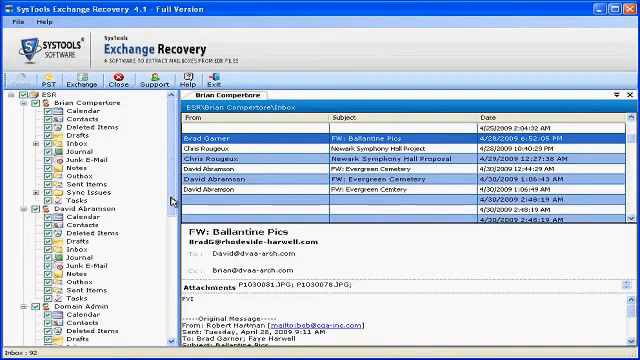
{"action": "scroll", "scroll_direction": "down", "scroll_amount": 3}
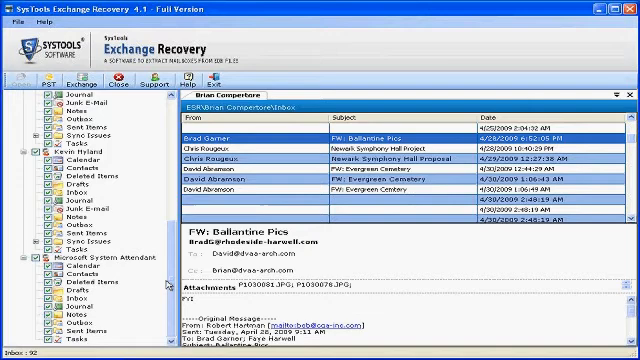